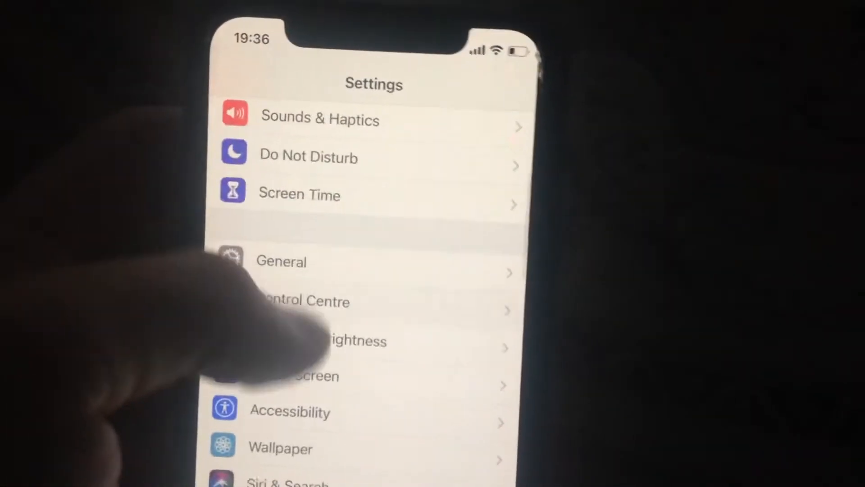
Open General settings and scroll down past Date & Time and Keyboard to Shut Down
scroll("down", 3)
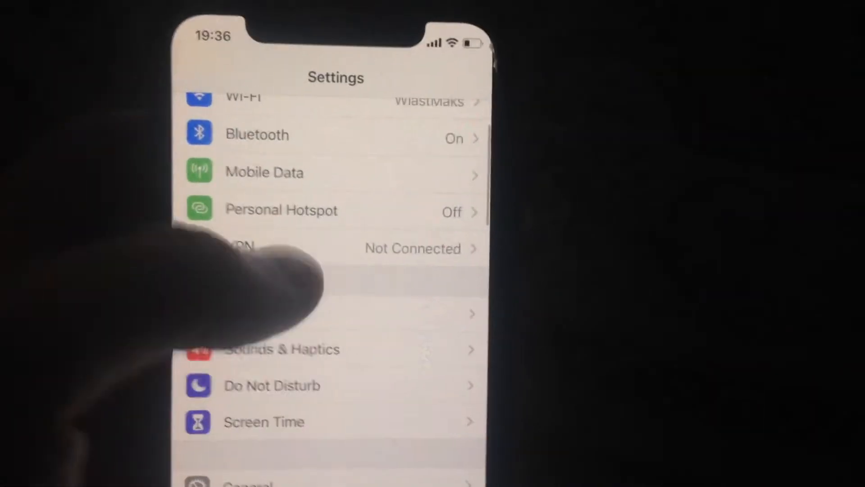
left_click(243, 99)
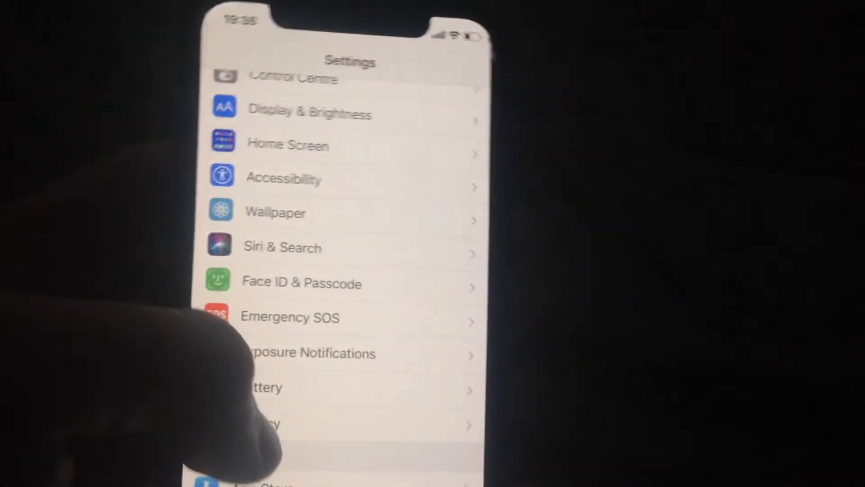
scroll("down", 3)
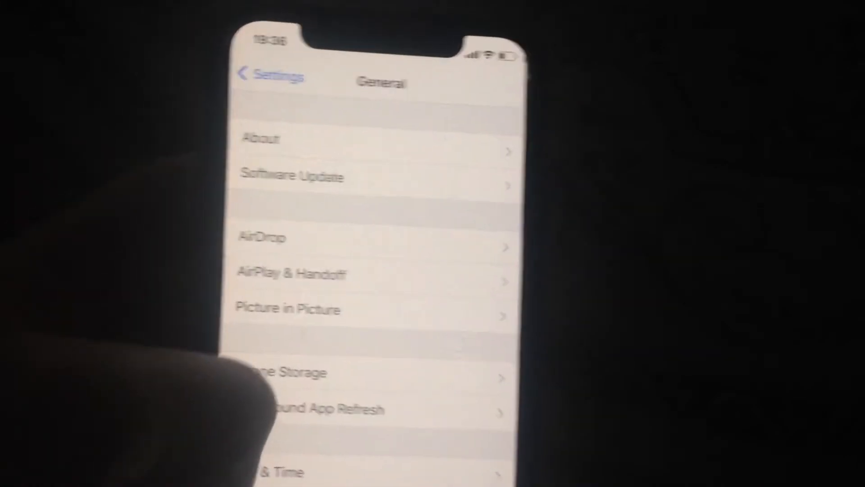
scroll("down", 3)
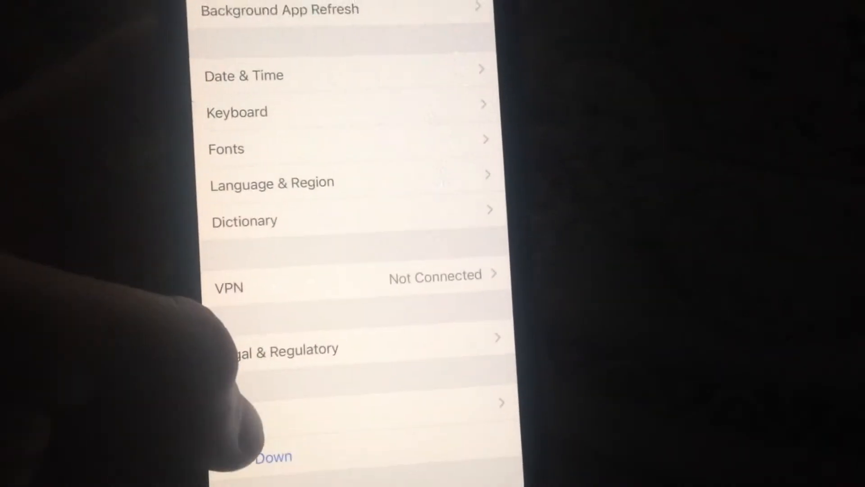